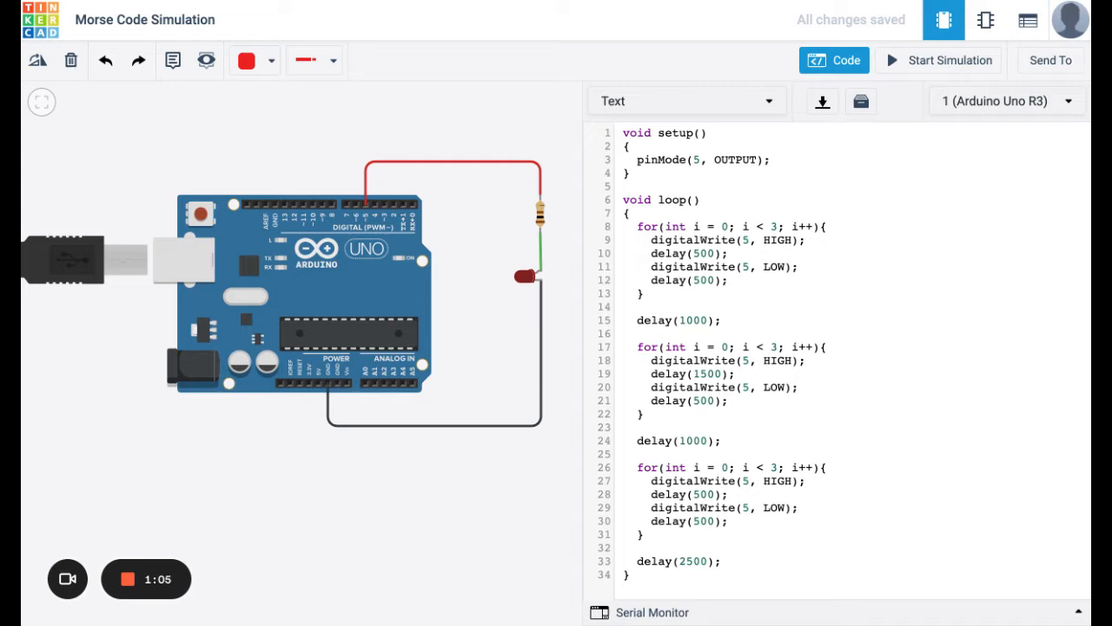
mouse_move(462, 482)
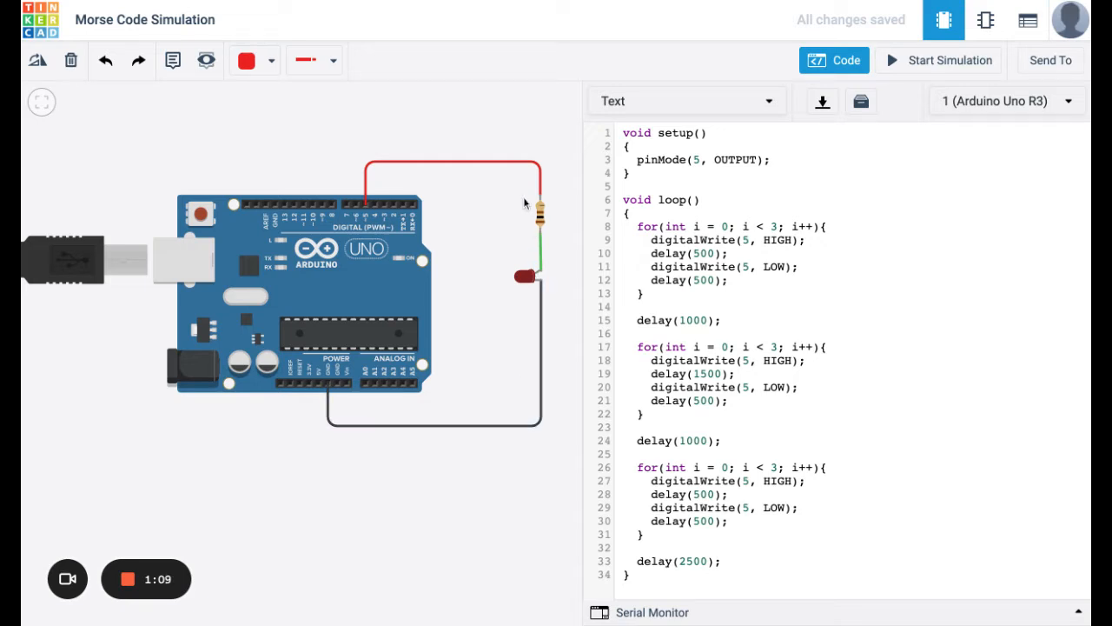
mouse_move(549, 228)
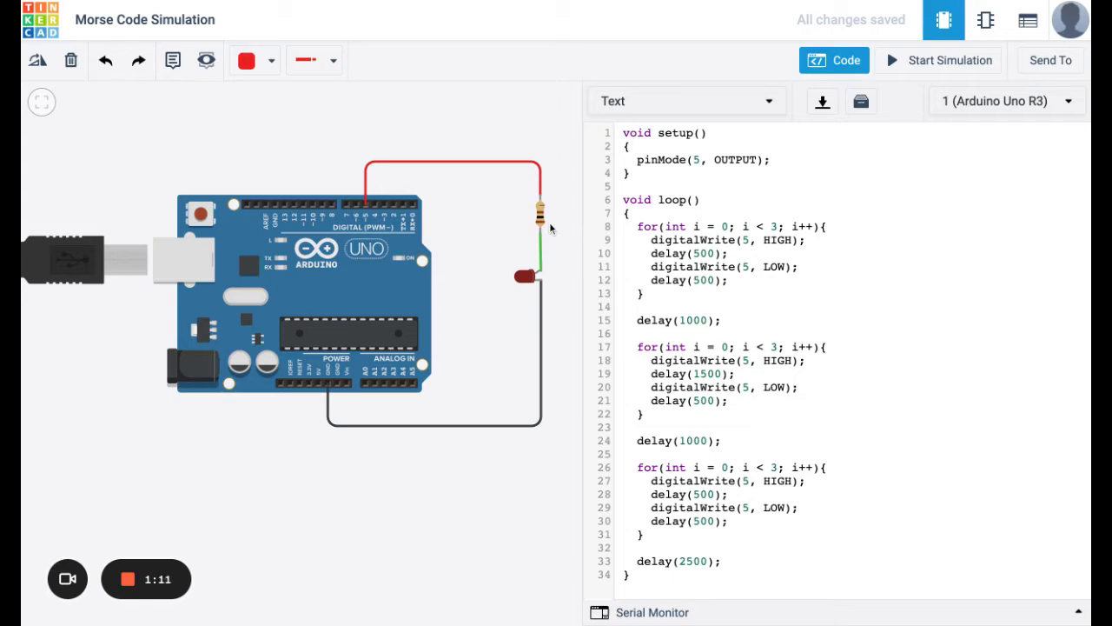
mouse_move(548, 280)
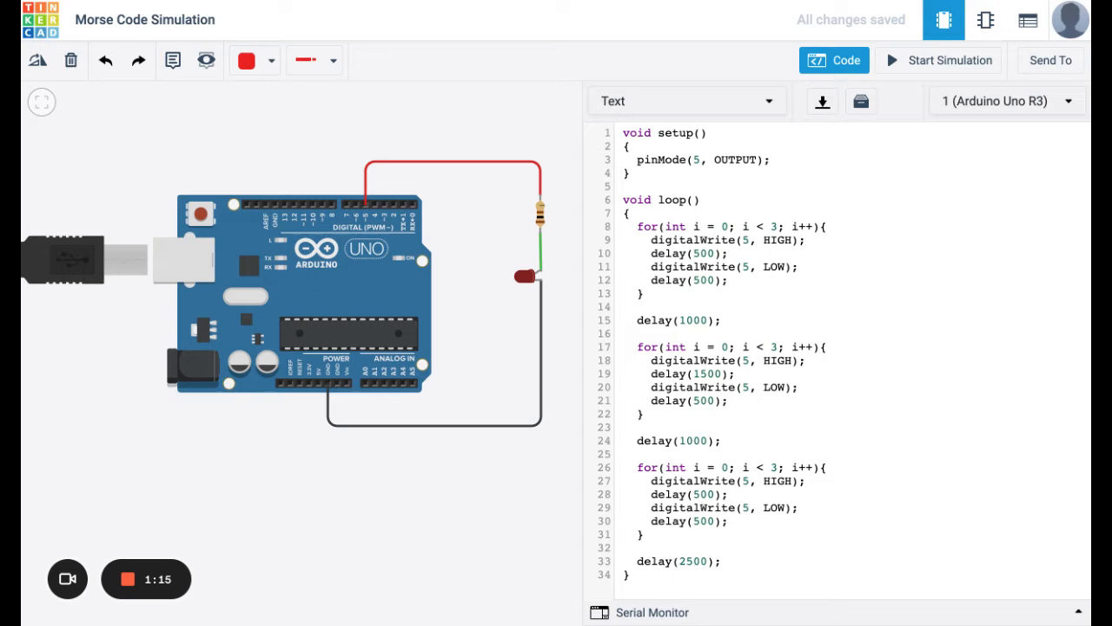
mouse_move(365, 218)
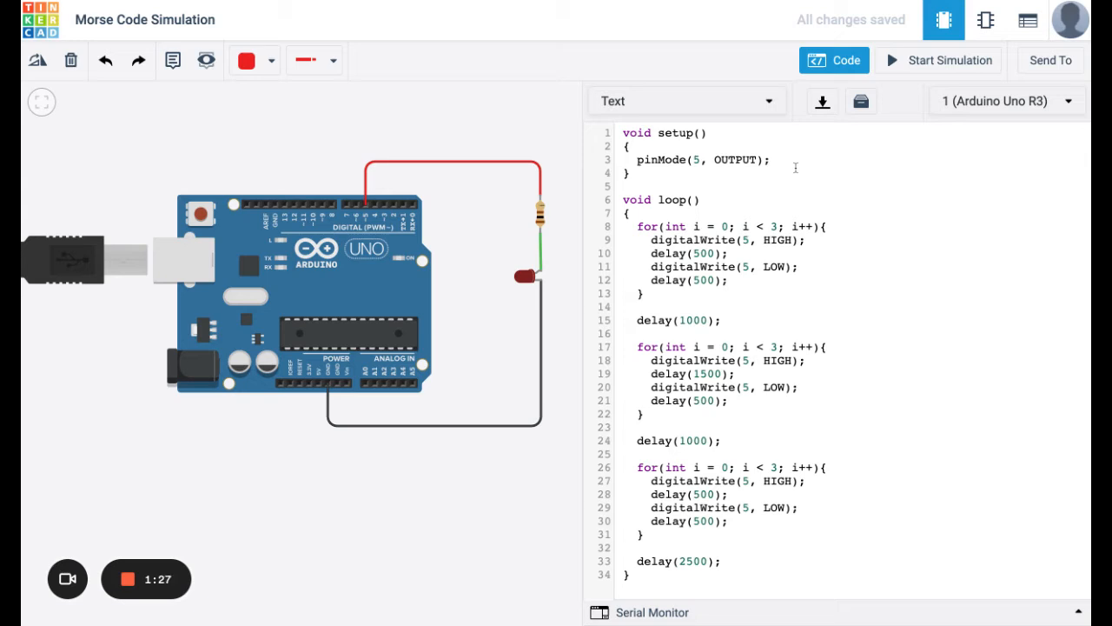
mouse_move(736, 233)
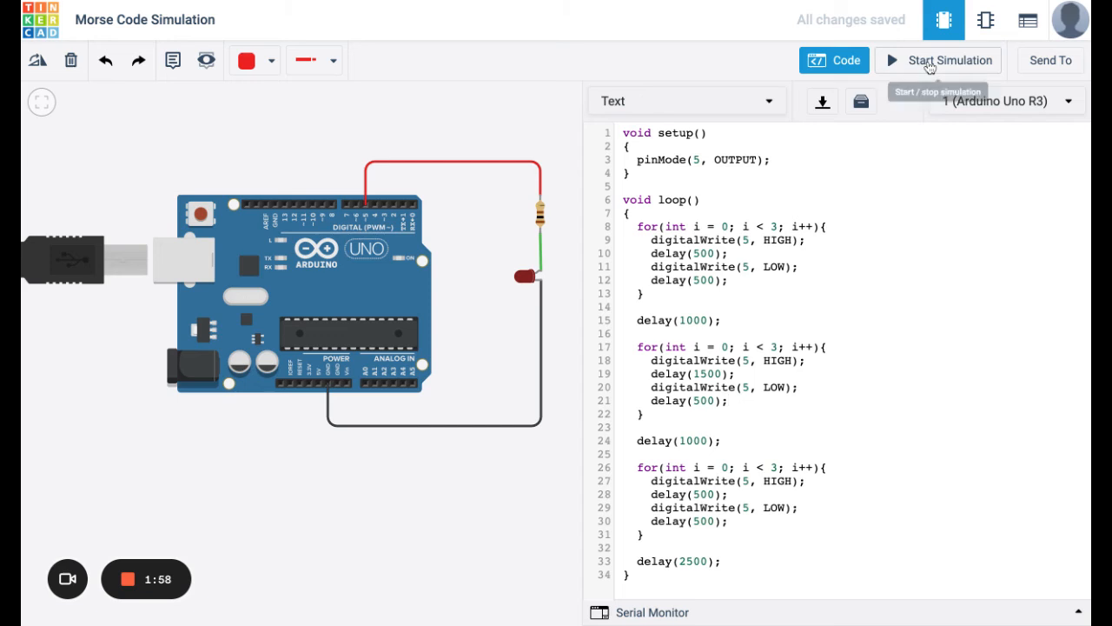
Start the simulation so the red LED on pin 5 blinks the Morse code
click(947, 60)
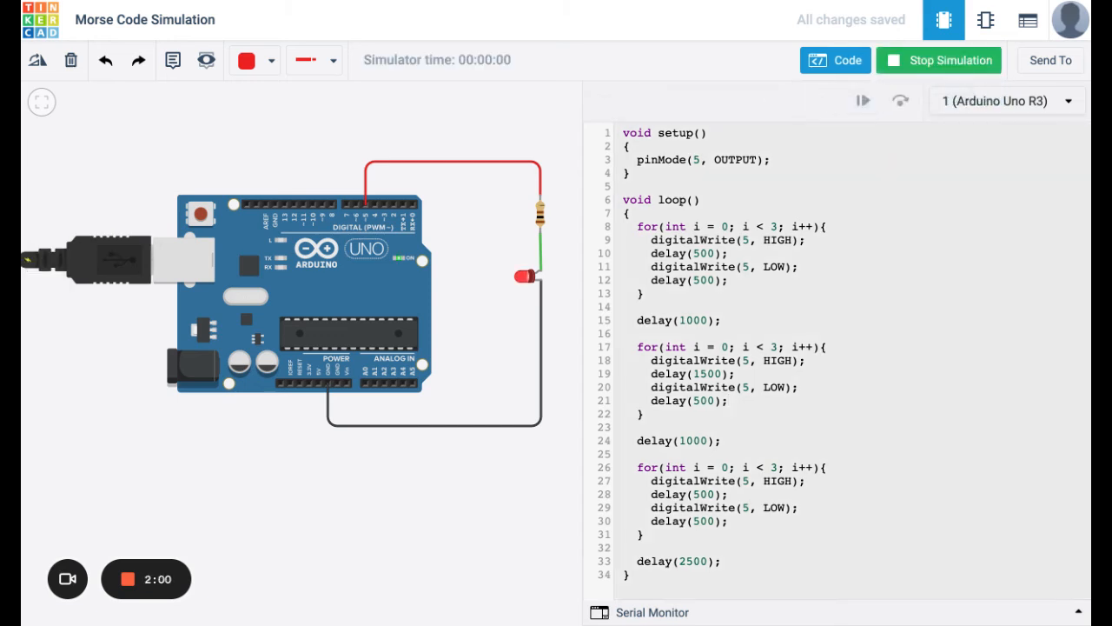